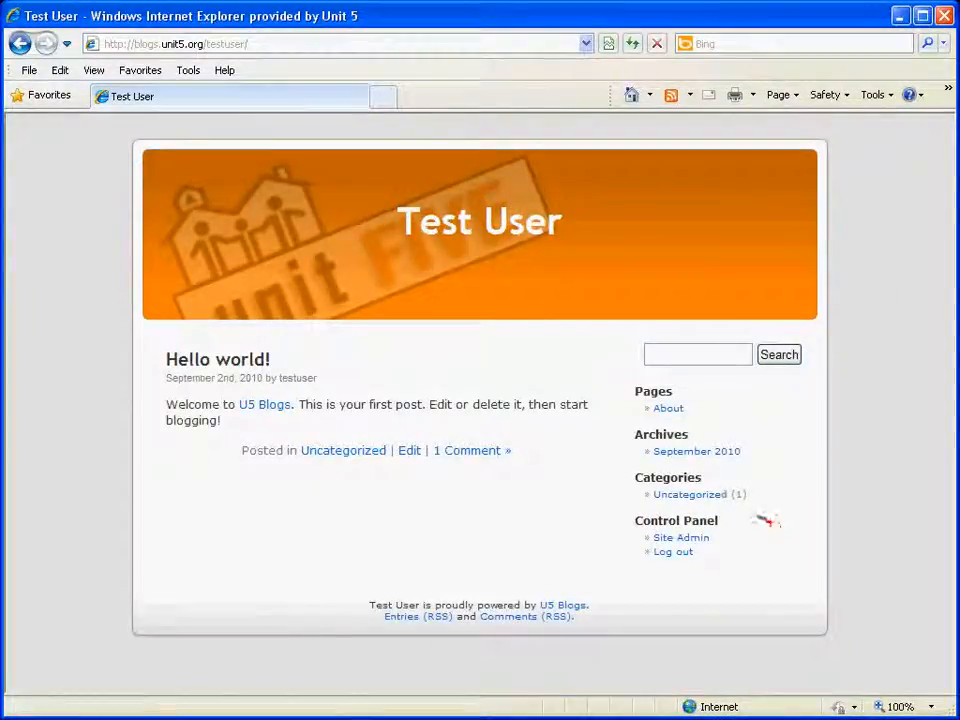
mouse_move(880, 358)
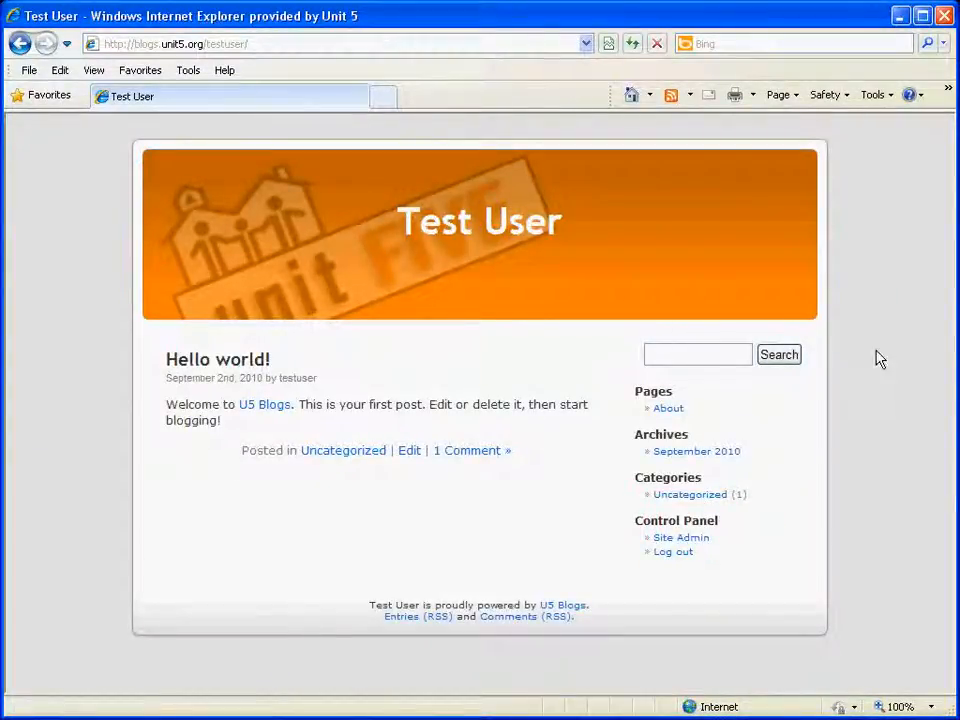
- Go from the blog front page to the admin Dashboard via Site Admin
left_click(681, 537)
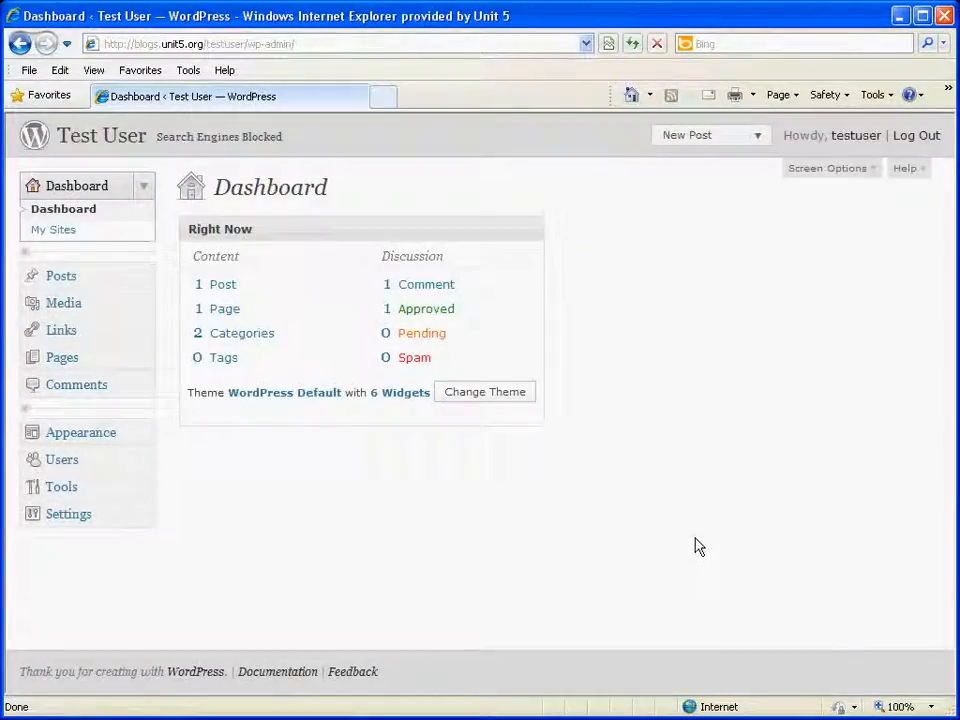
mouse_move(210, 528)
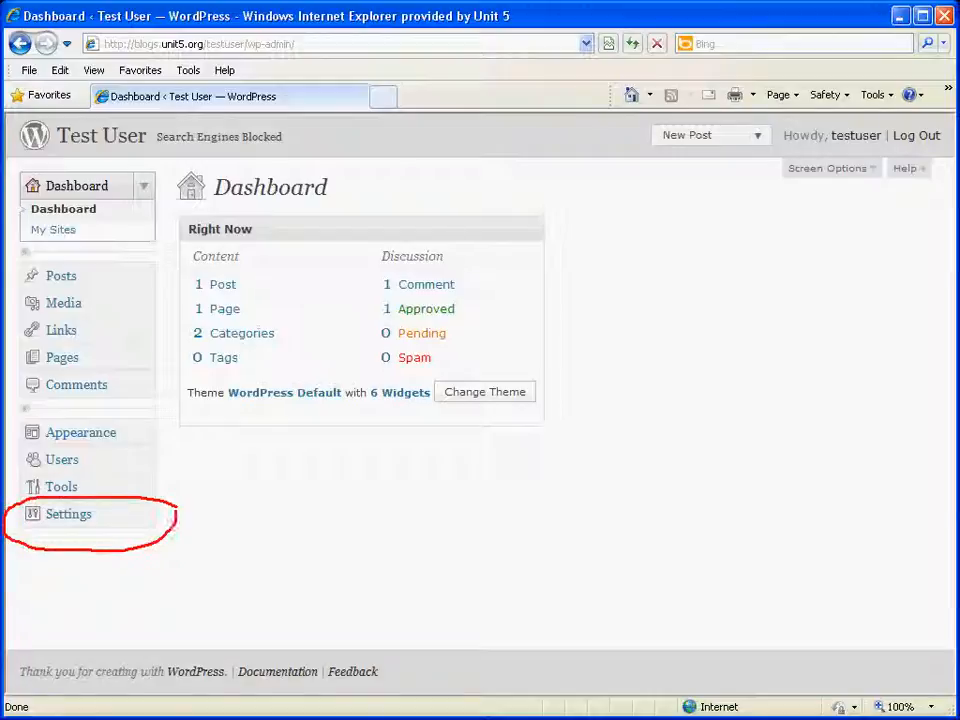
mouse_move(68, 513)
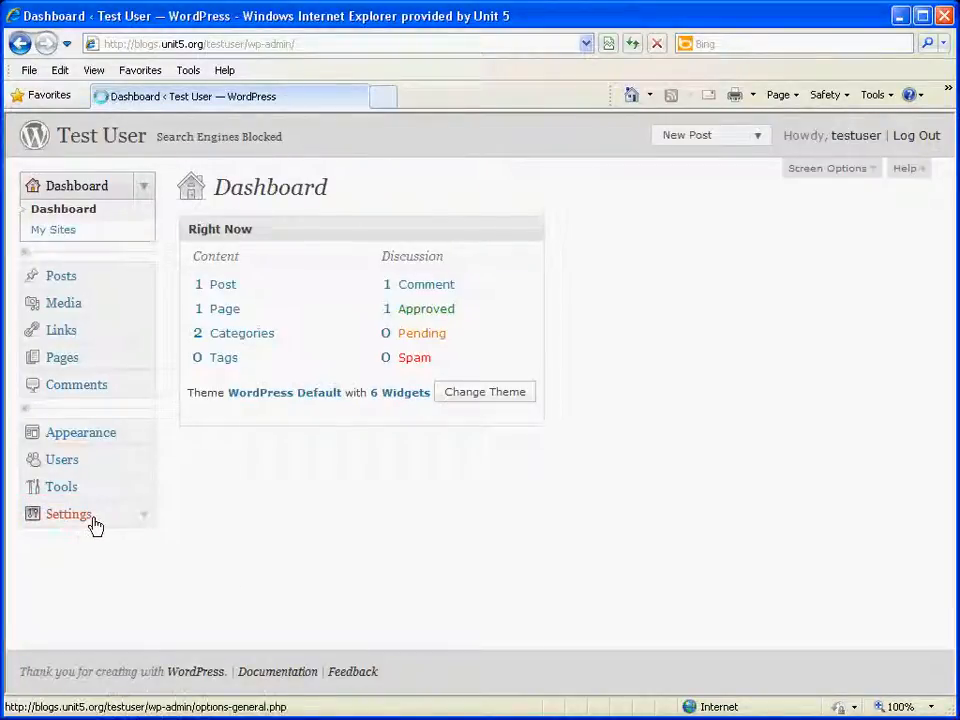
- In General Settings, replace the site title 'Test User' with 'Mr. User'
left_click(68, 513)
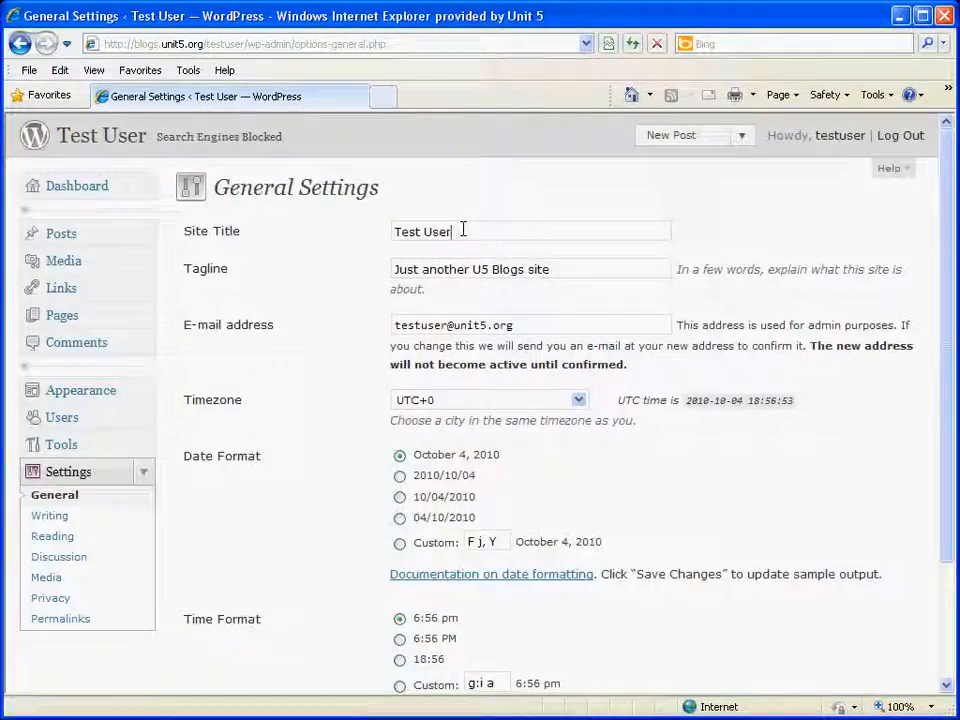
triple_click(422, 231)
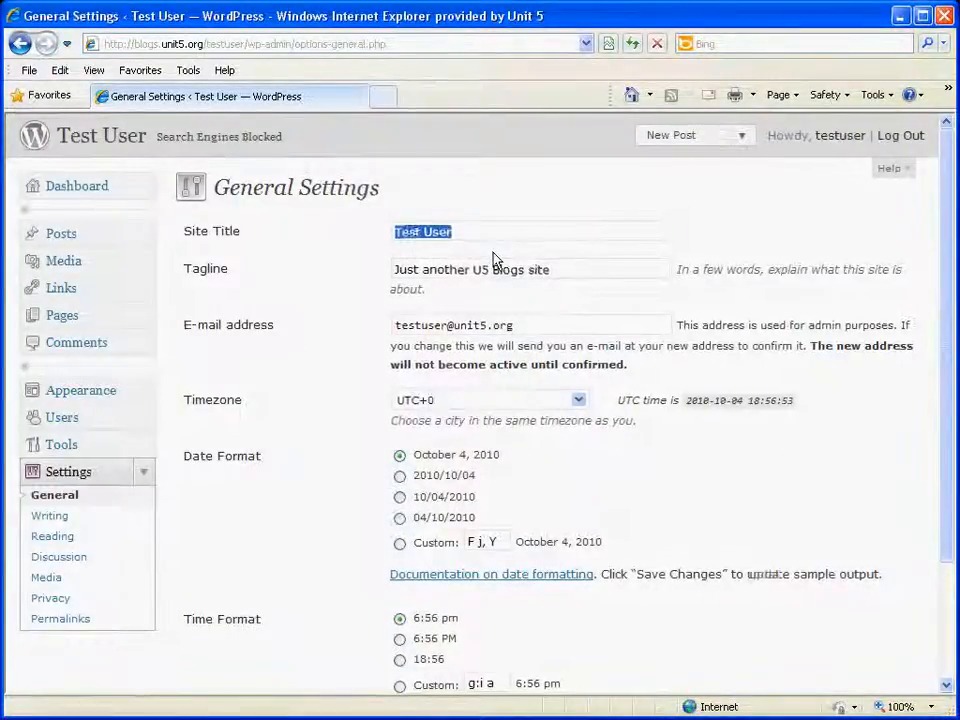
type("Mr")
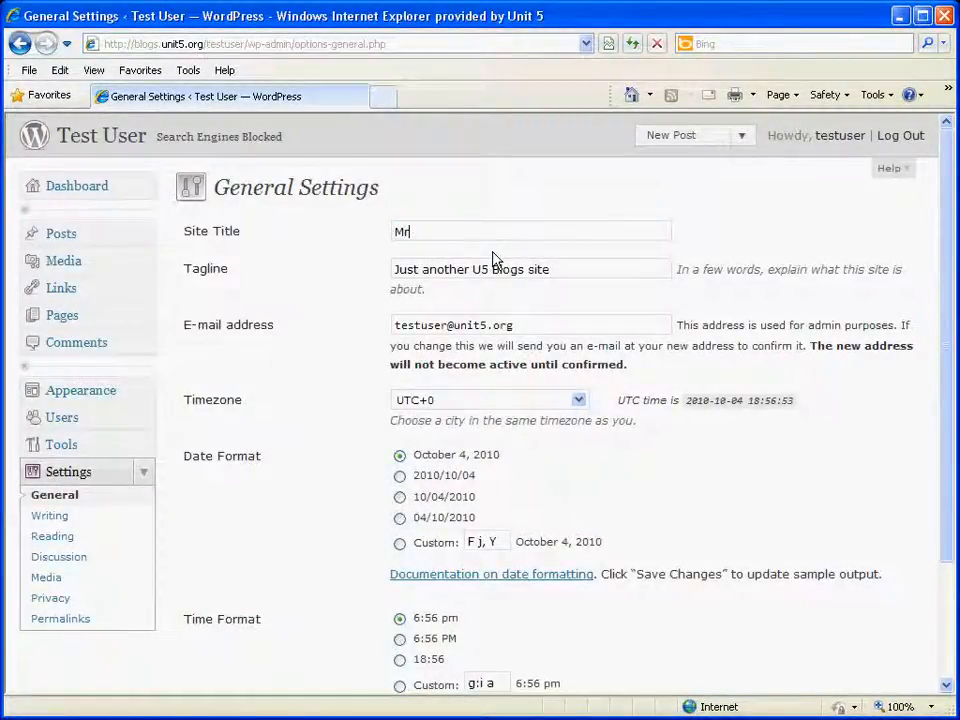
type(". User")
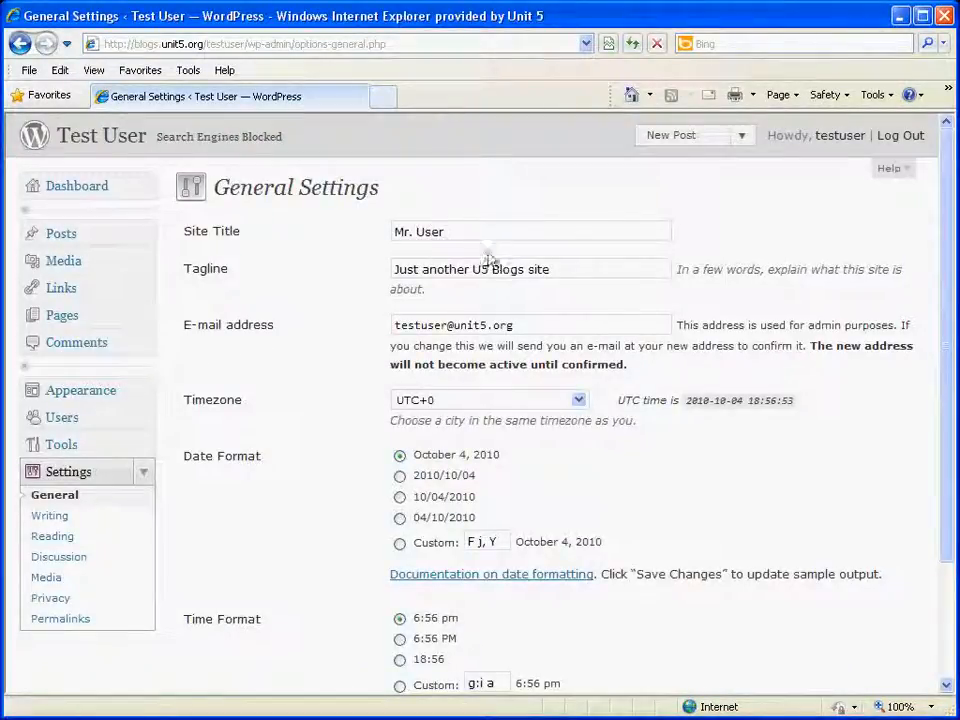
left_click(530, 231)
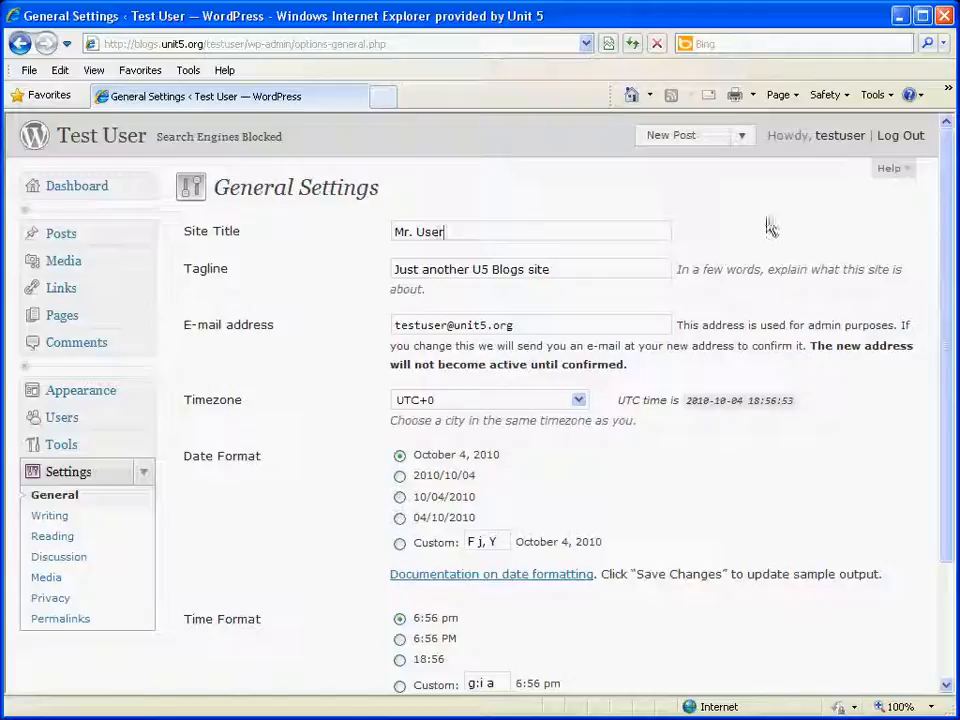
mouse_move(765, 314)
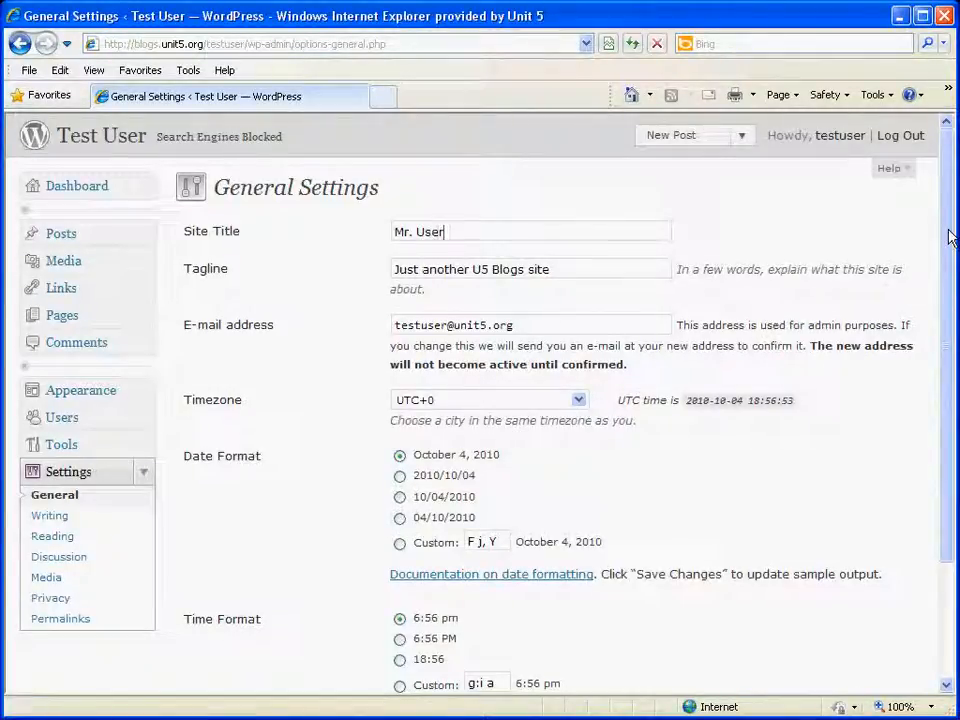
scroll("down", 3)
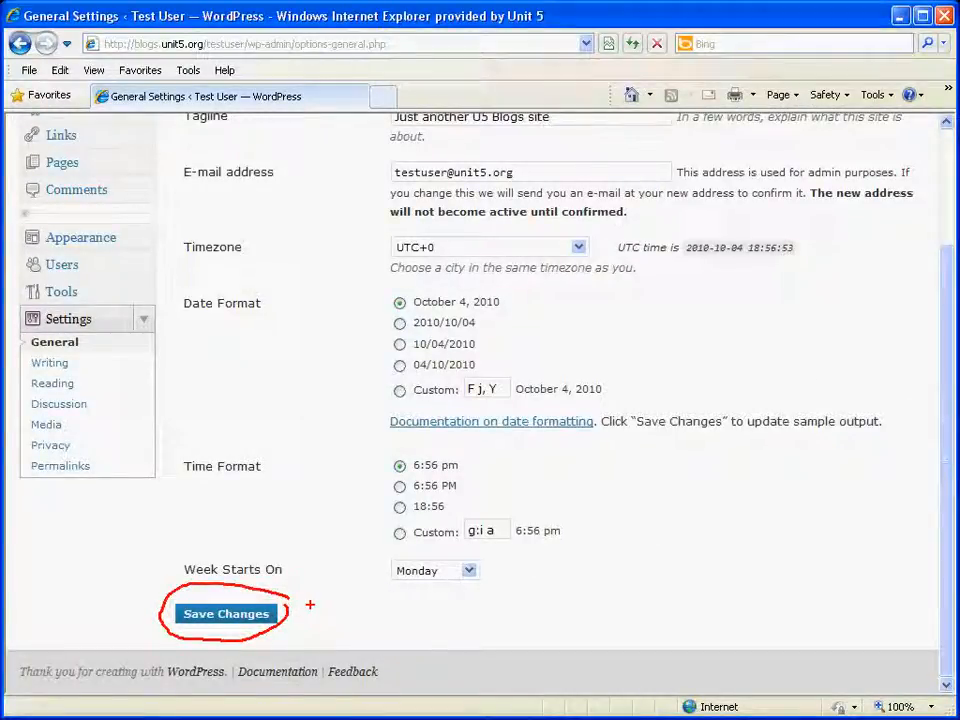
- Save General Settings so the blog header reads 'Mr. User'
left_click(226, 613)
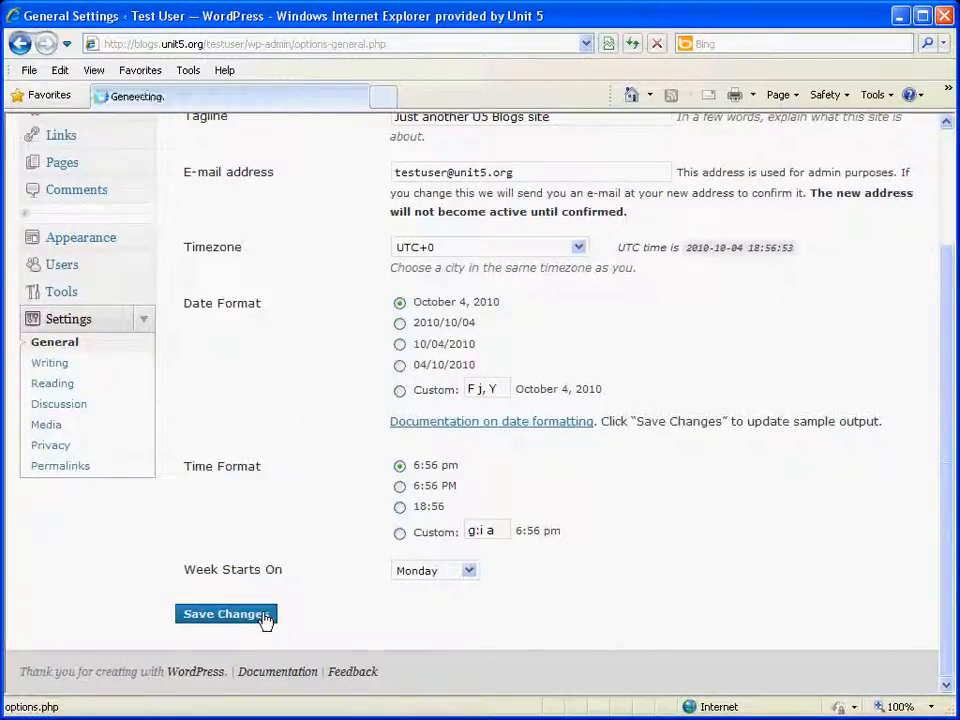
left_click(225, 614)
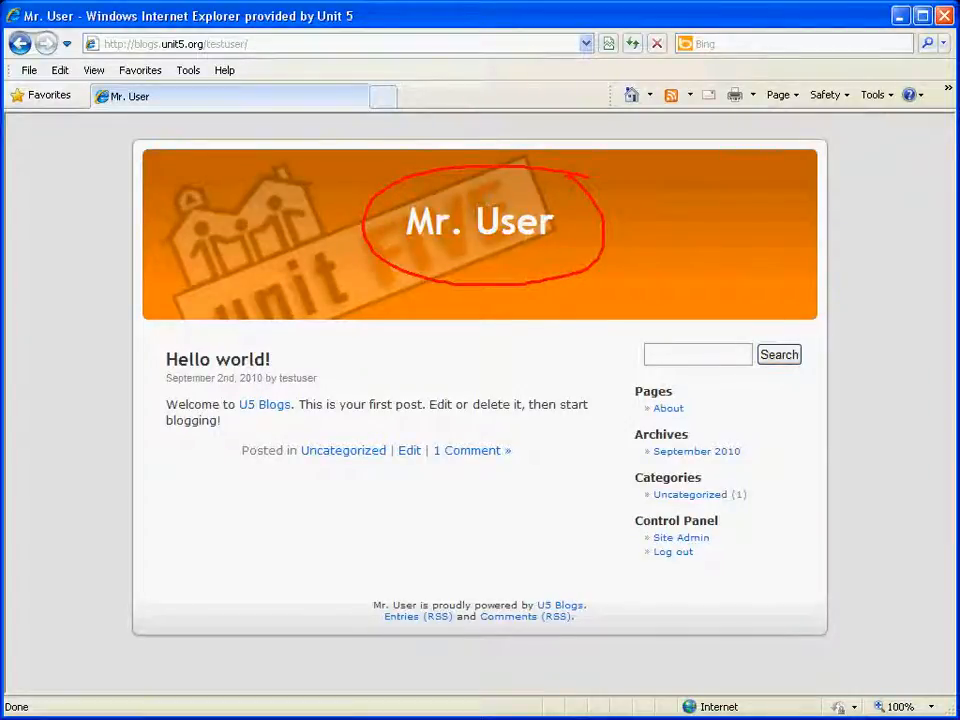
mouse_move(681, 538)
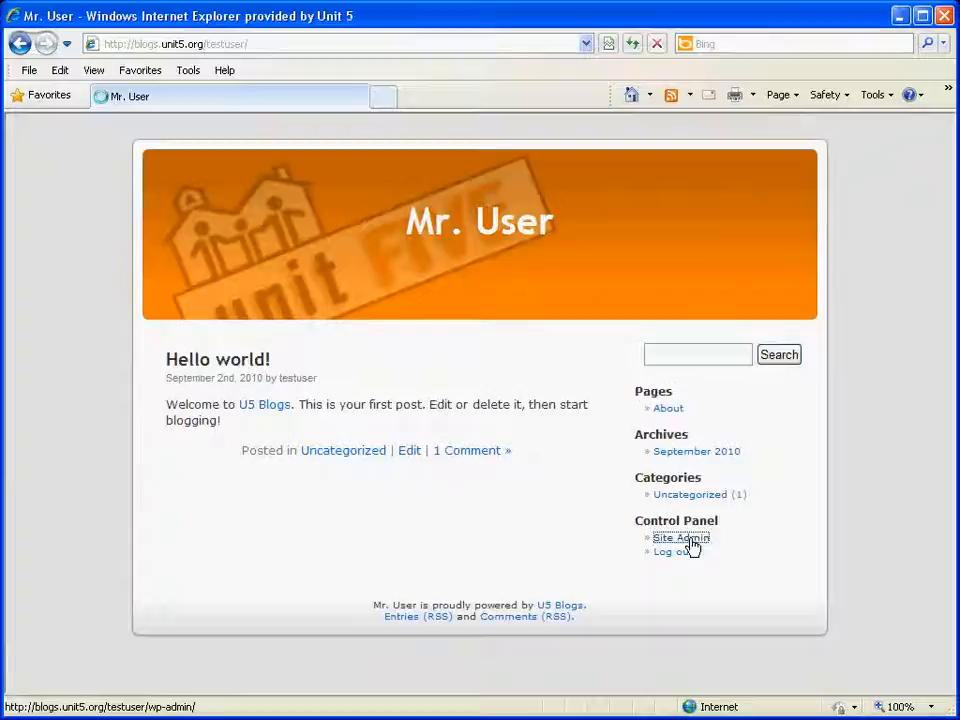
- Return to Site Admin and open Settings, then the Writing settings page
left_click(681, 538)
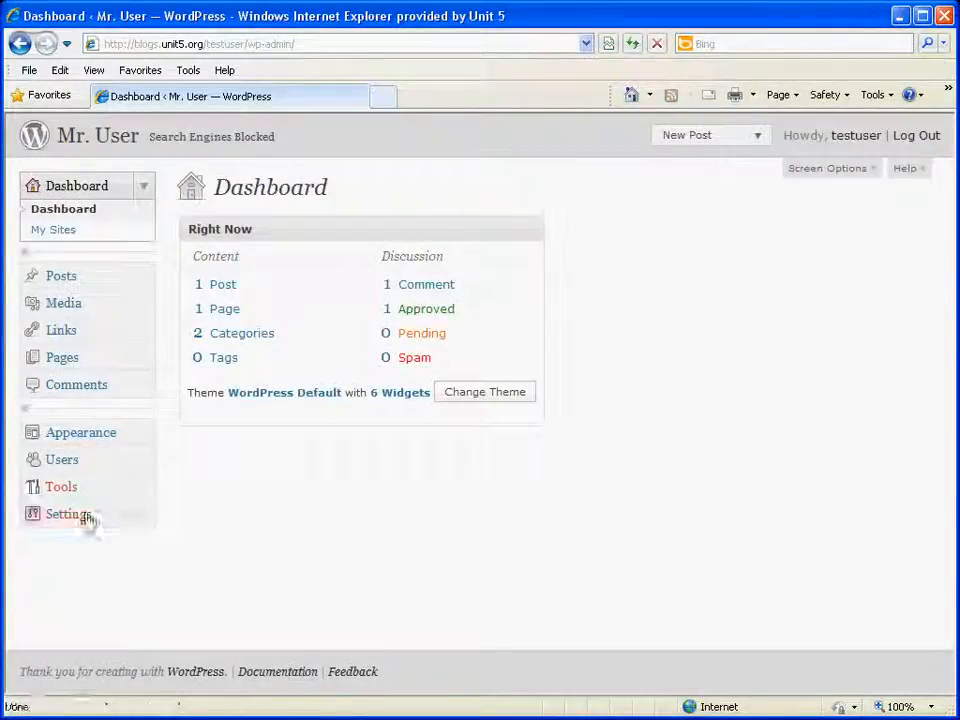
left_click(68, 513)
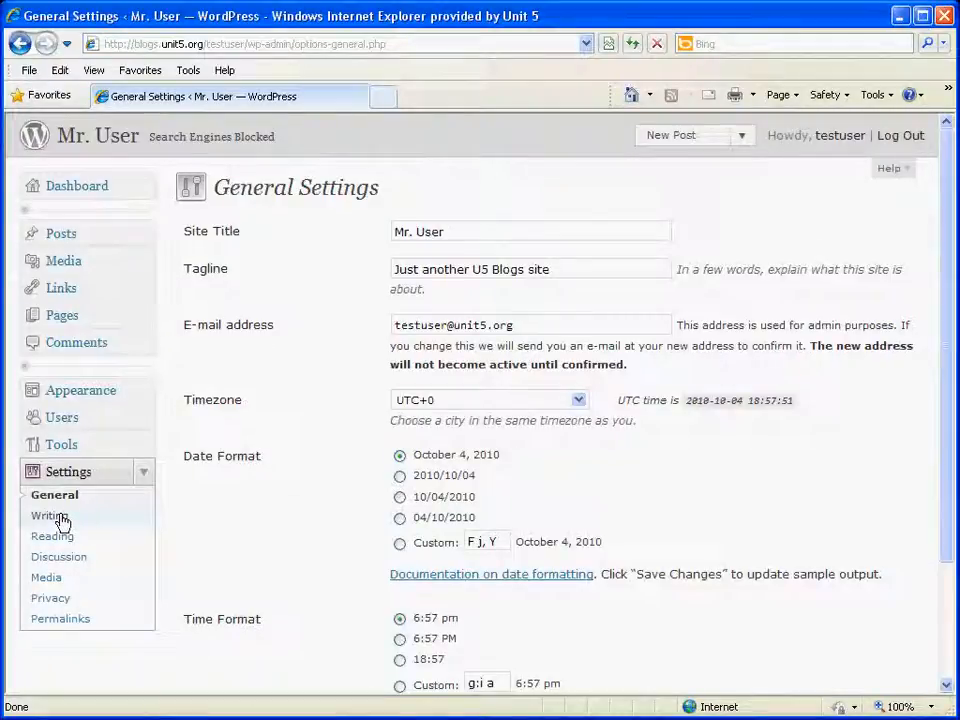
left_click(49, 515)
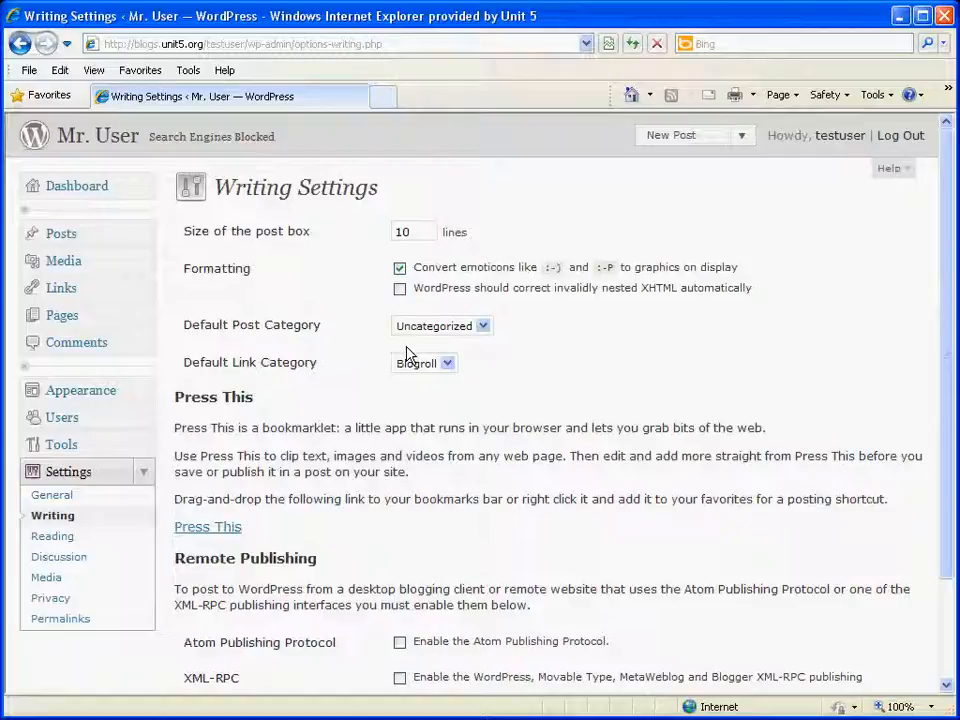
mouse_move(490, 340)
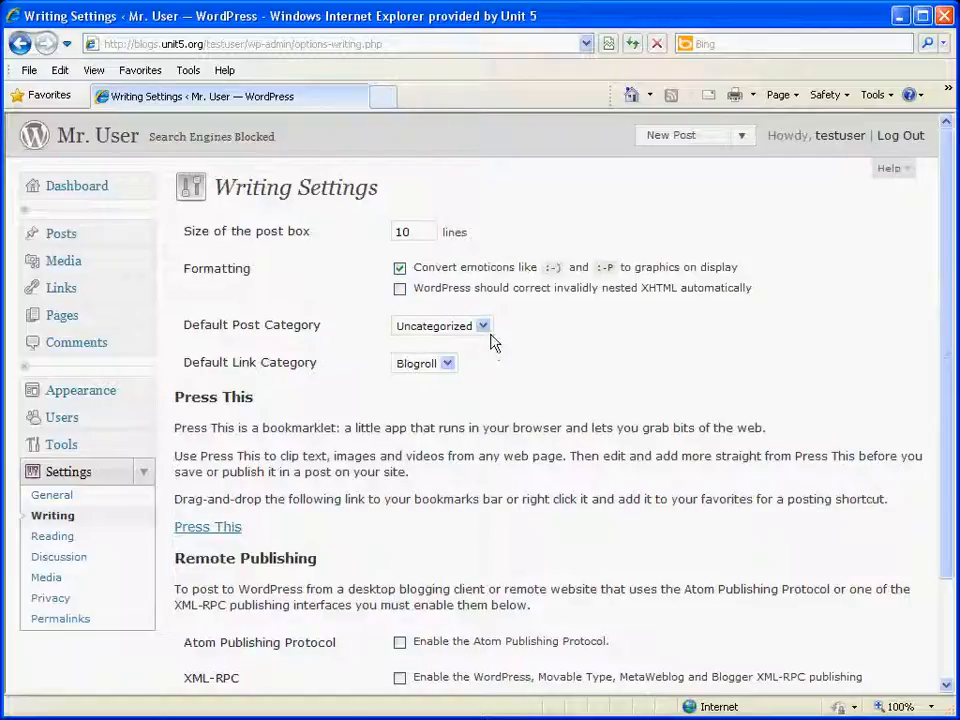
- Set the default post category to Weekly Notes and save the writing settings
left_click(490, 325)
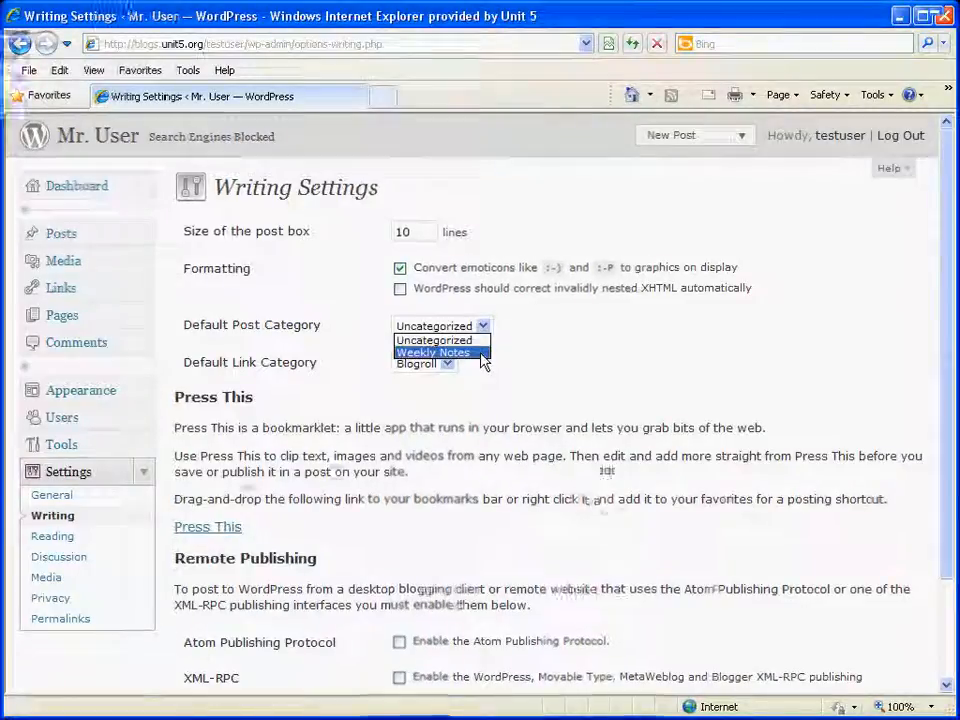
left_click(432, 352)
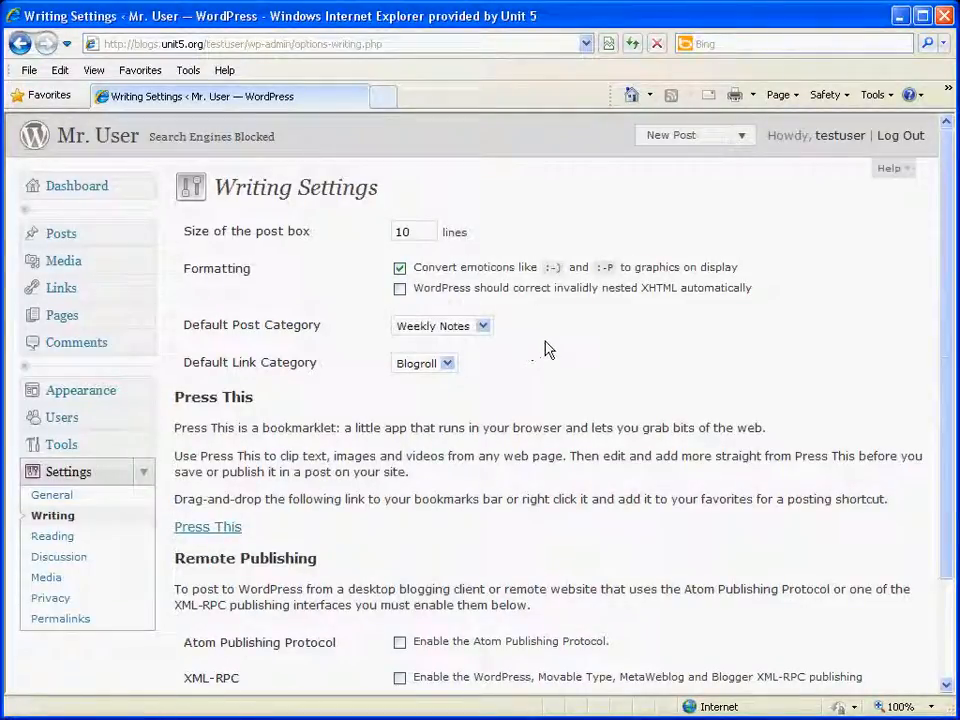
scroll("down", 3)
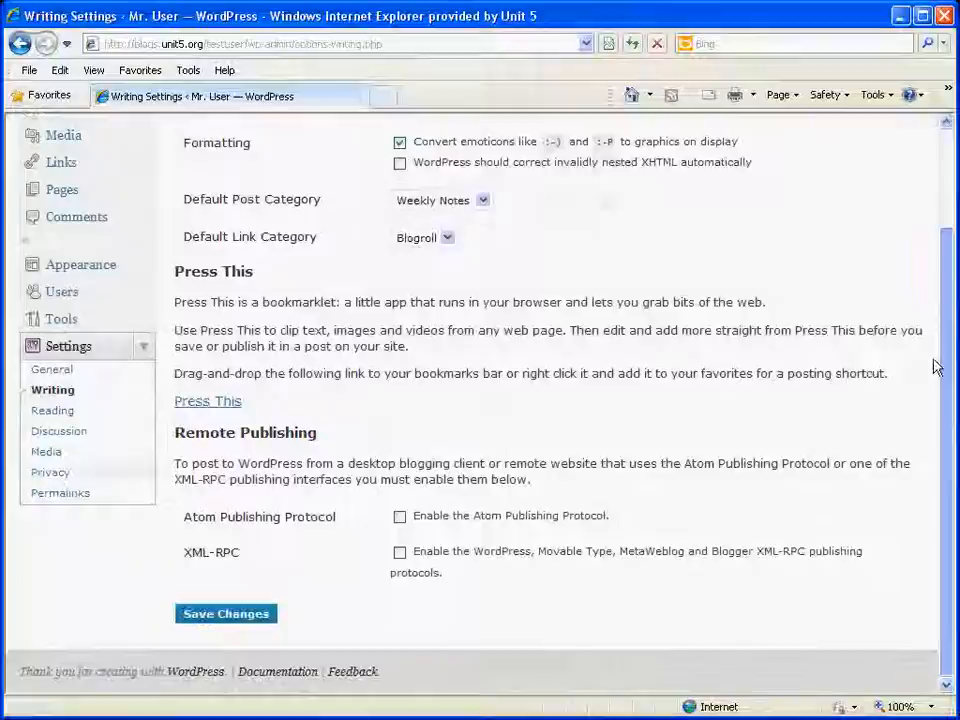
mouse_move(226, 614)
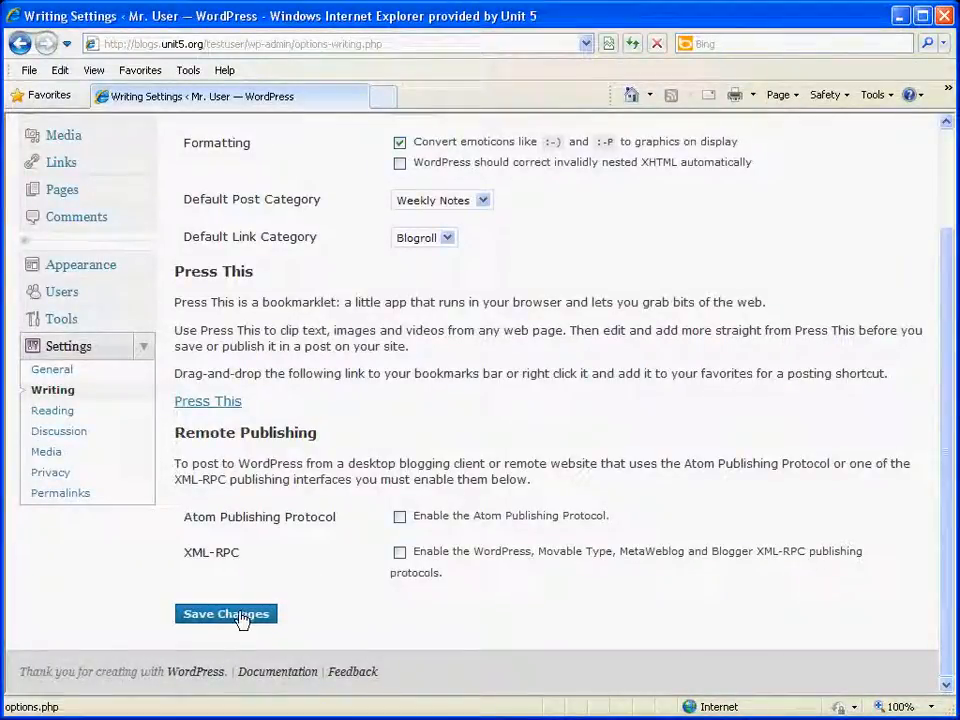
left_click(226, 614)
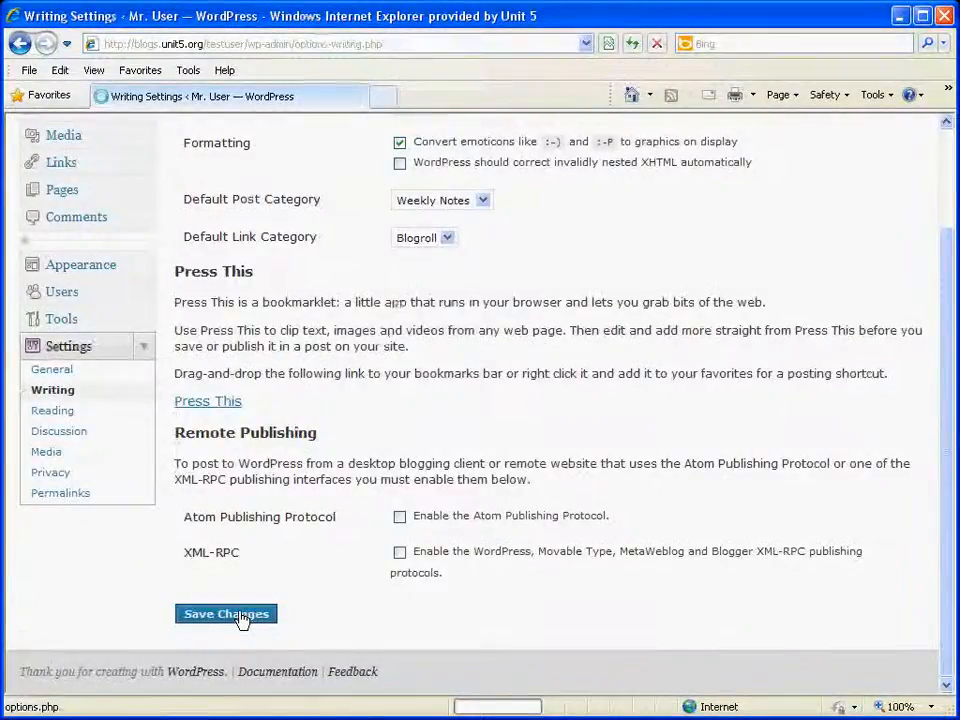
left_click(226, 614)
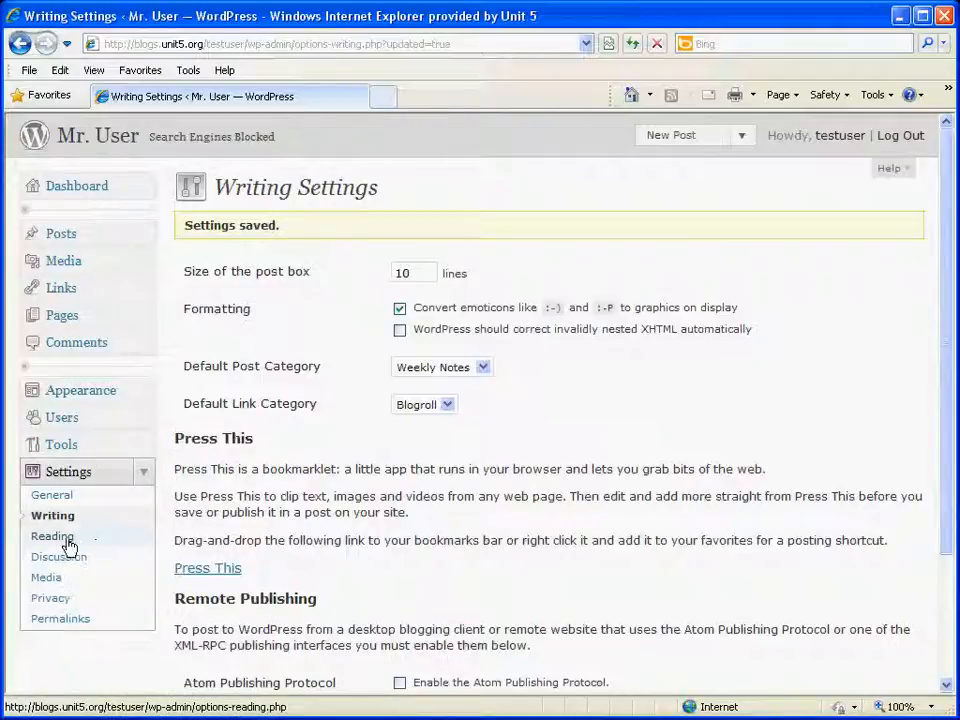
- In Reading settings, set a static front page showing About and save
left_click(54, 536)
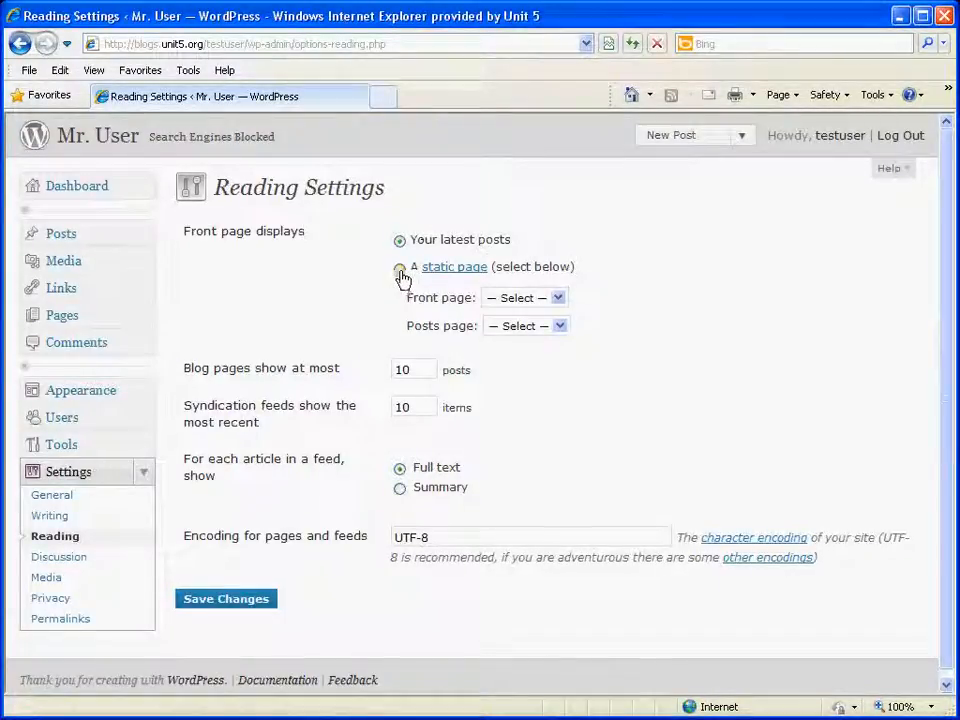
left_click(399, 268)
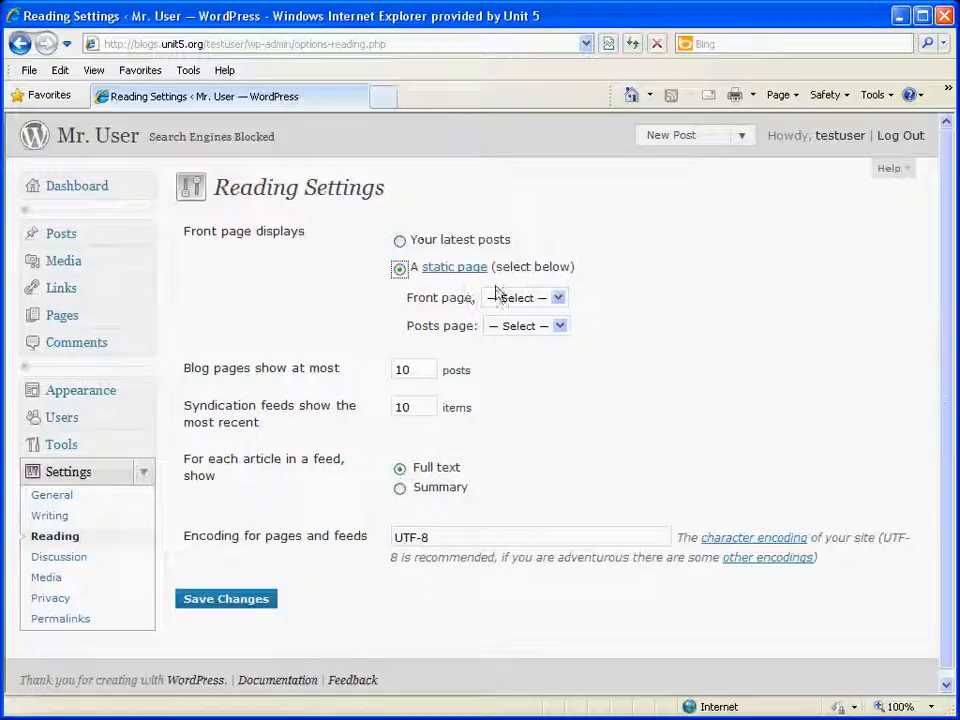
left_click(524, 297)
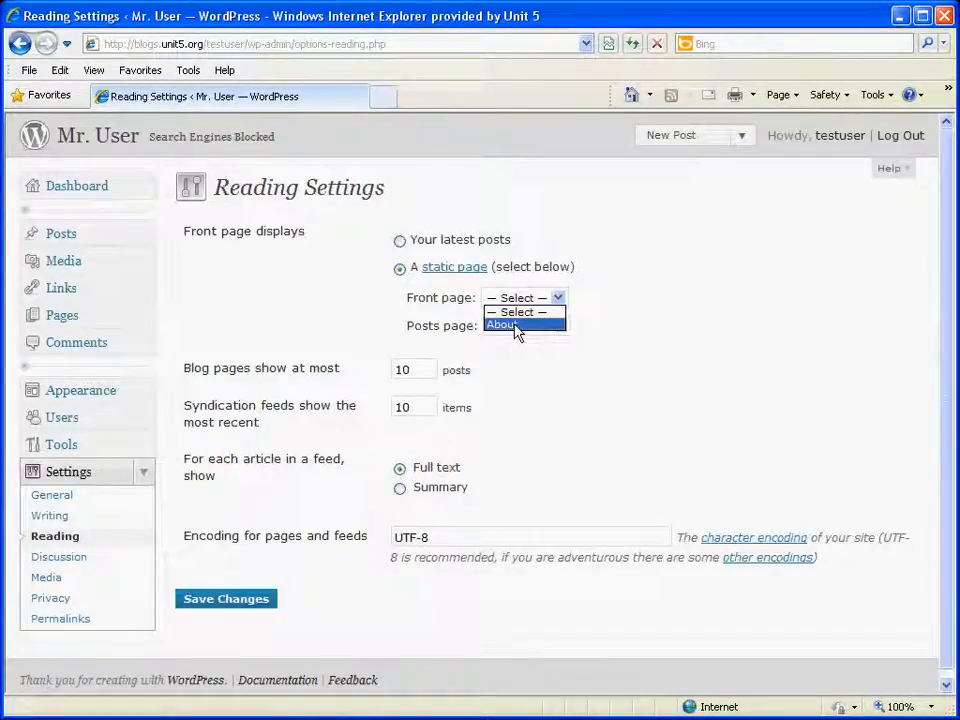
left_click(500, 325)
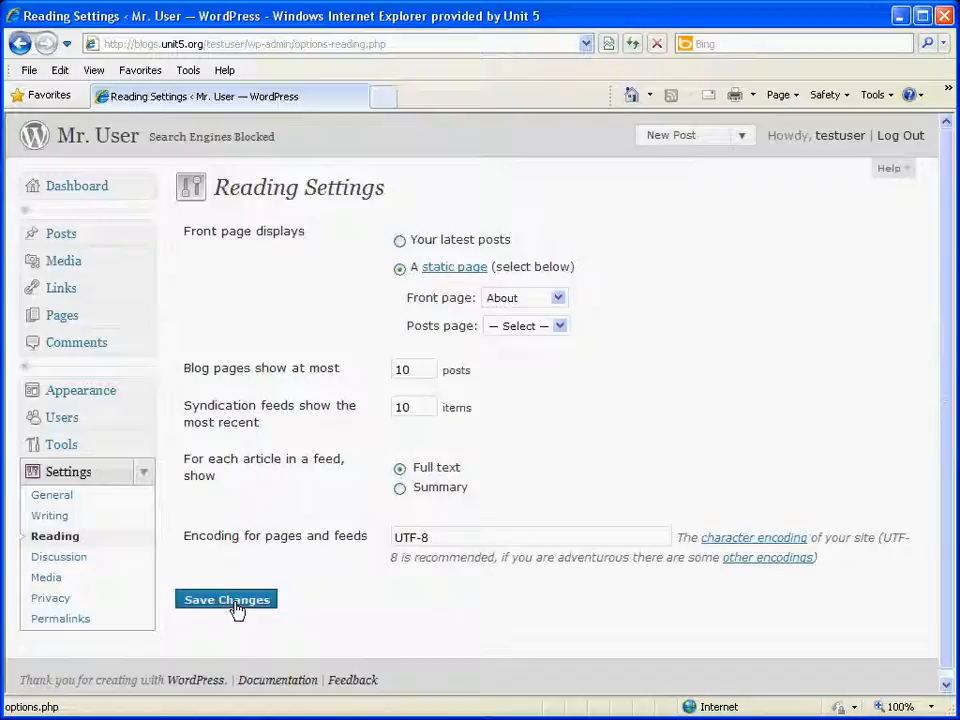
left_click(226, 599)
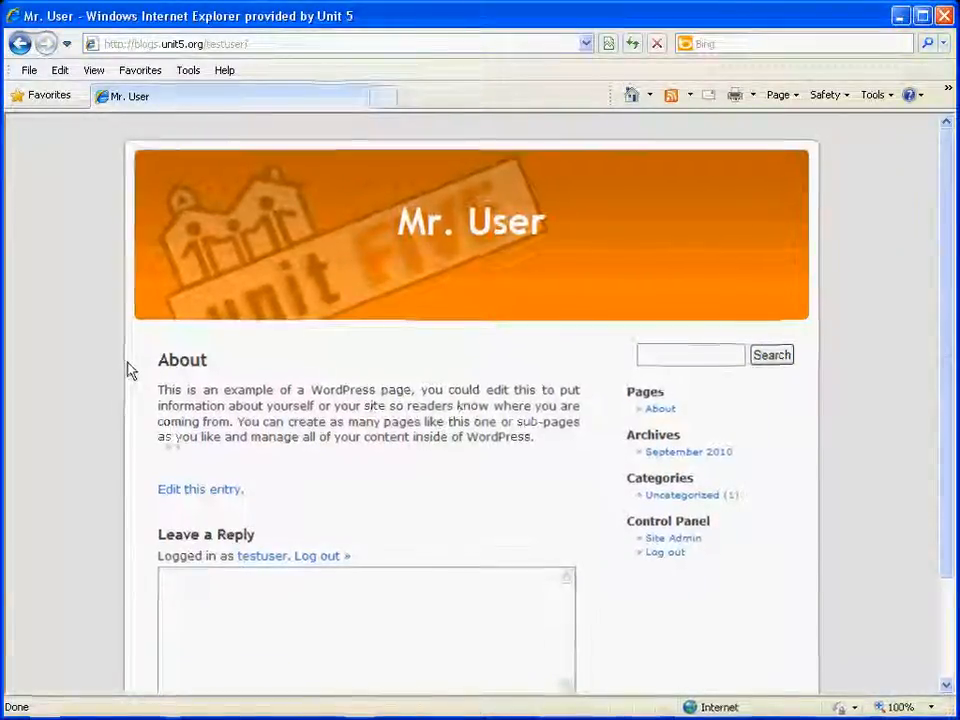
mouse_move(155, 403)
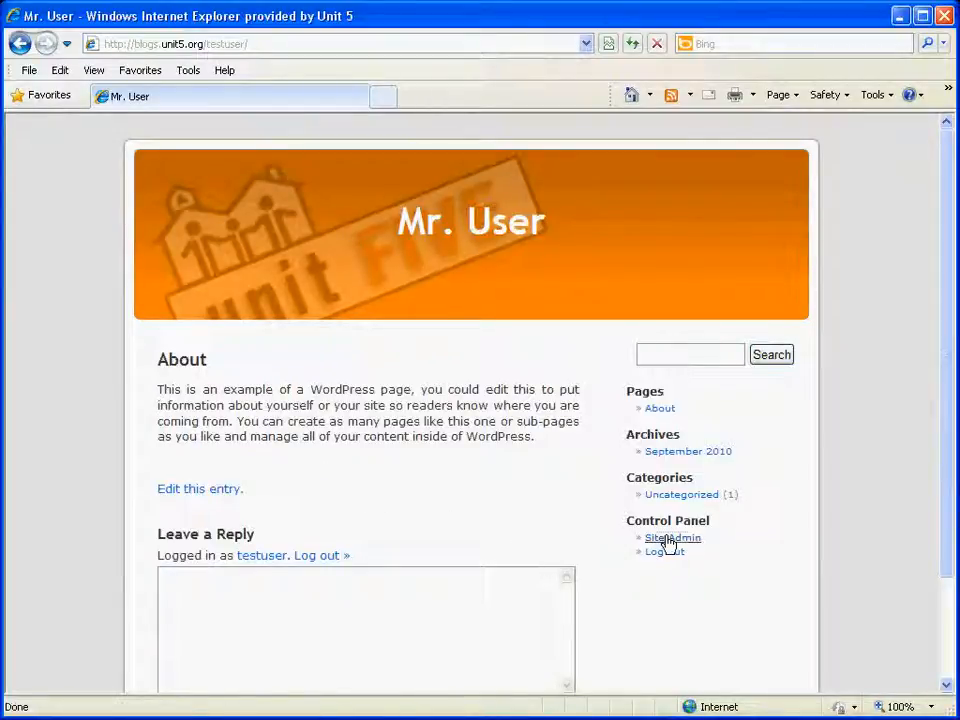
- Go from the live blog to the admin Discussion Settings page
left_click(673, 537)
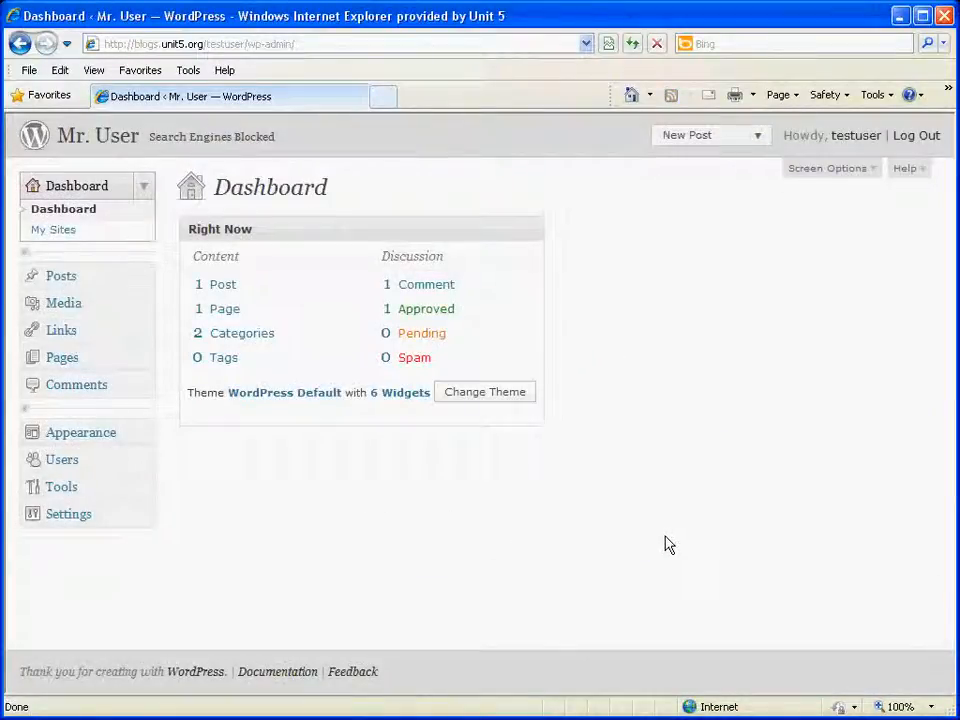
left_click(68, 513)
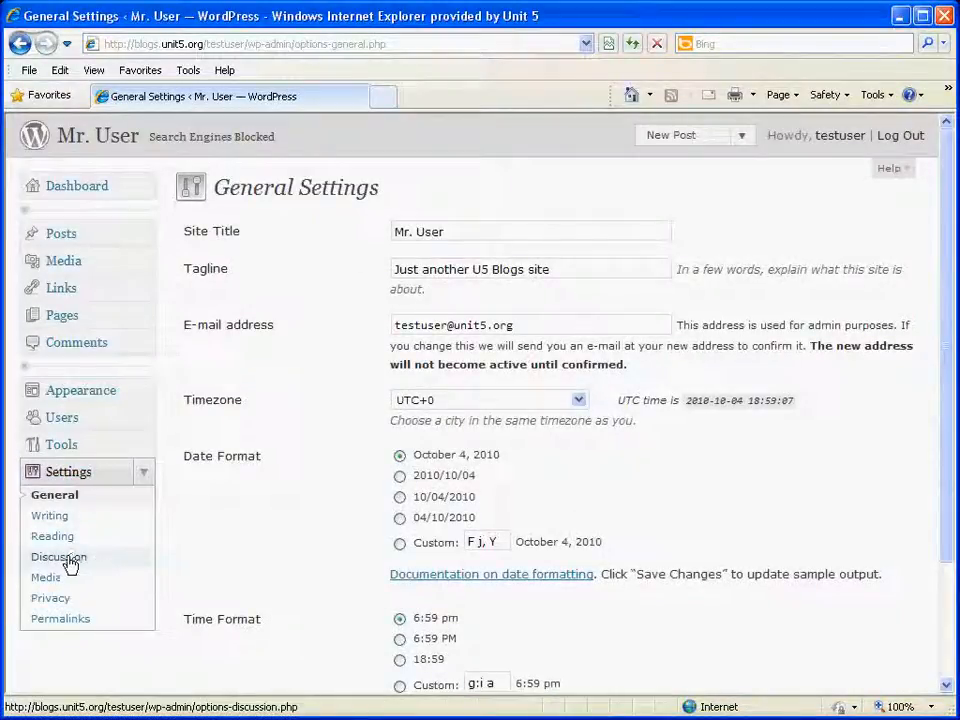
left_click(58, 556)
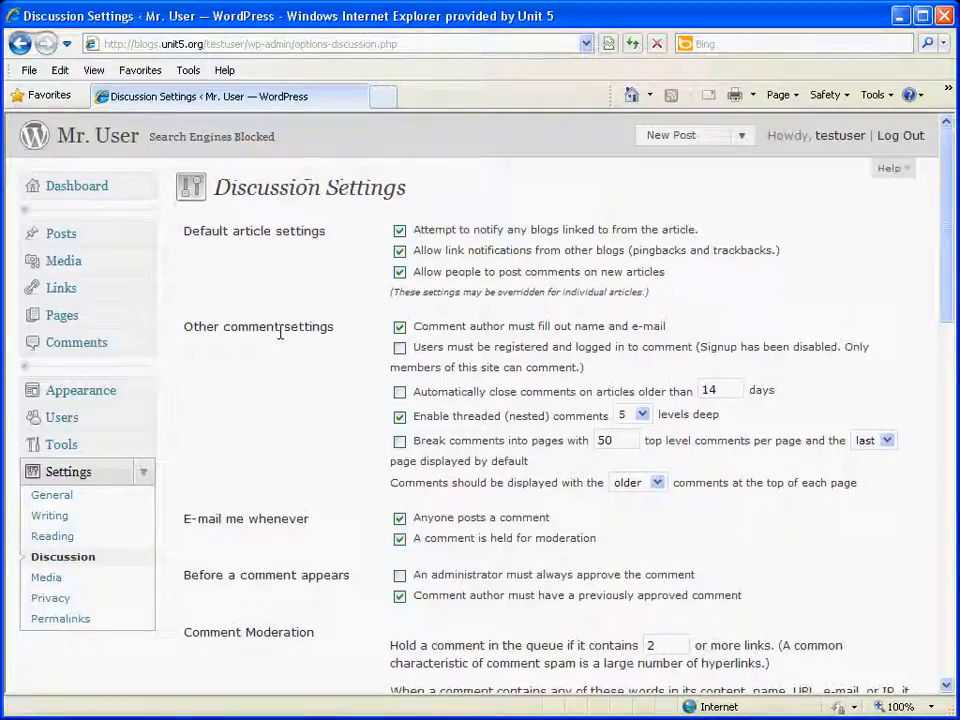
mouse_move(285, 307)
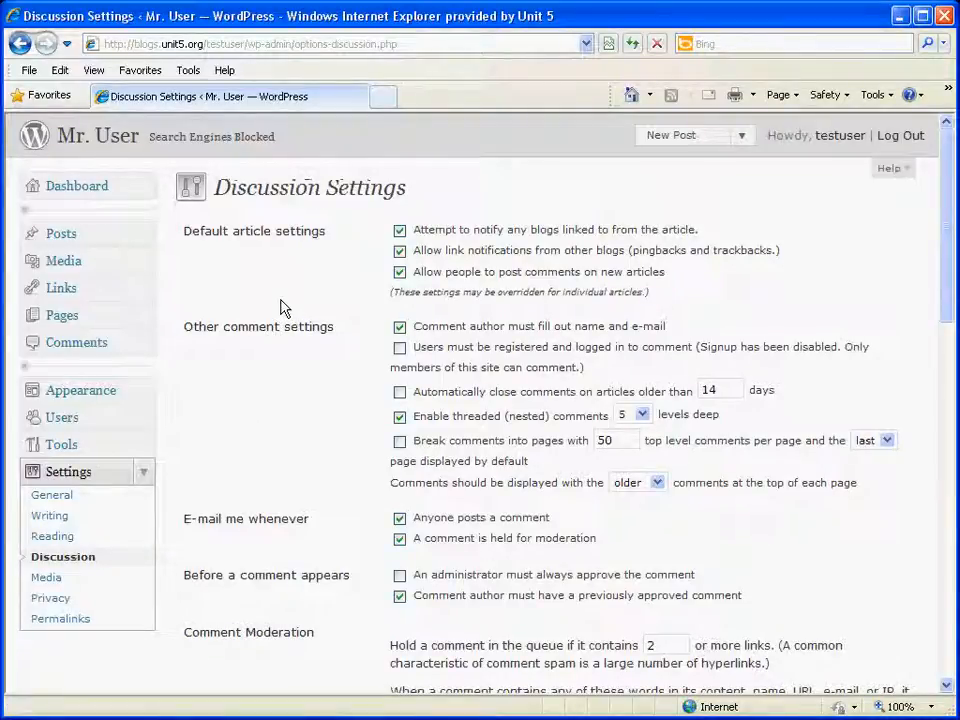
mouse_move(425, 290)
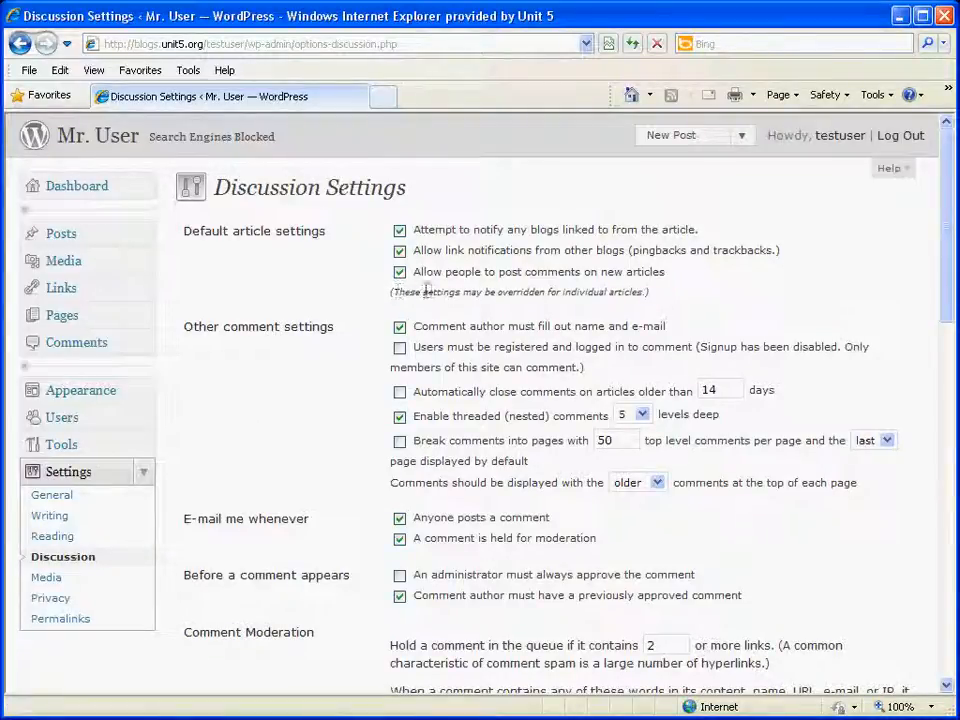
mouse_move(410, 248)
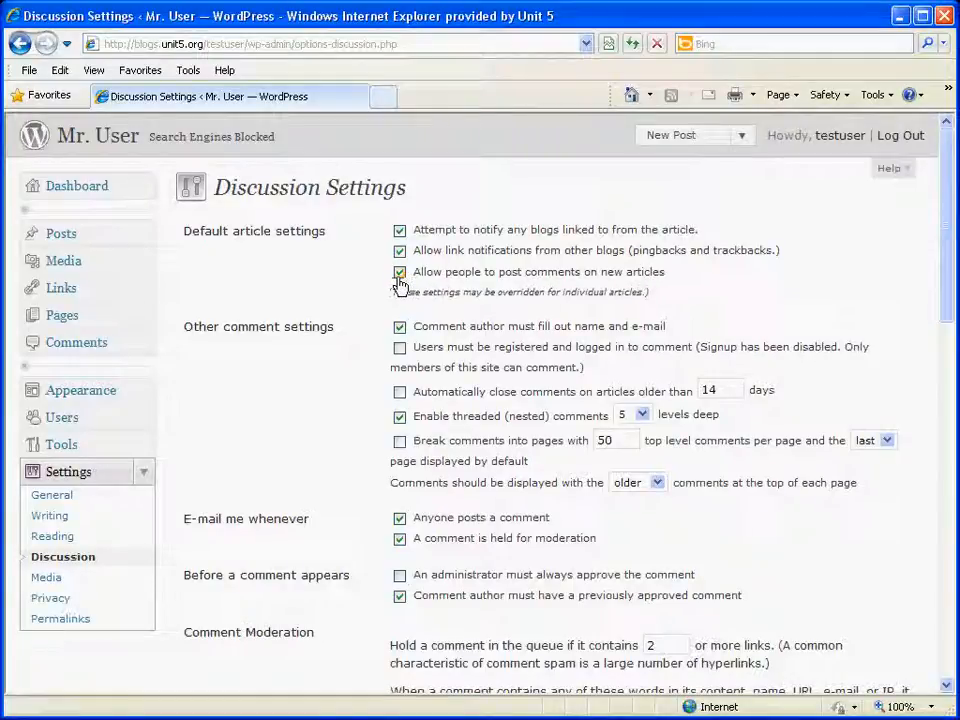
mouse_move(360, 287)
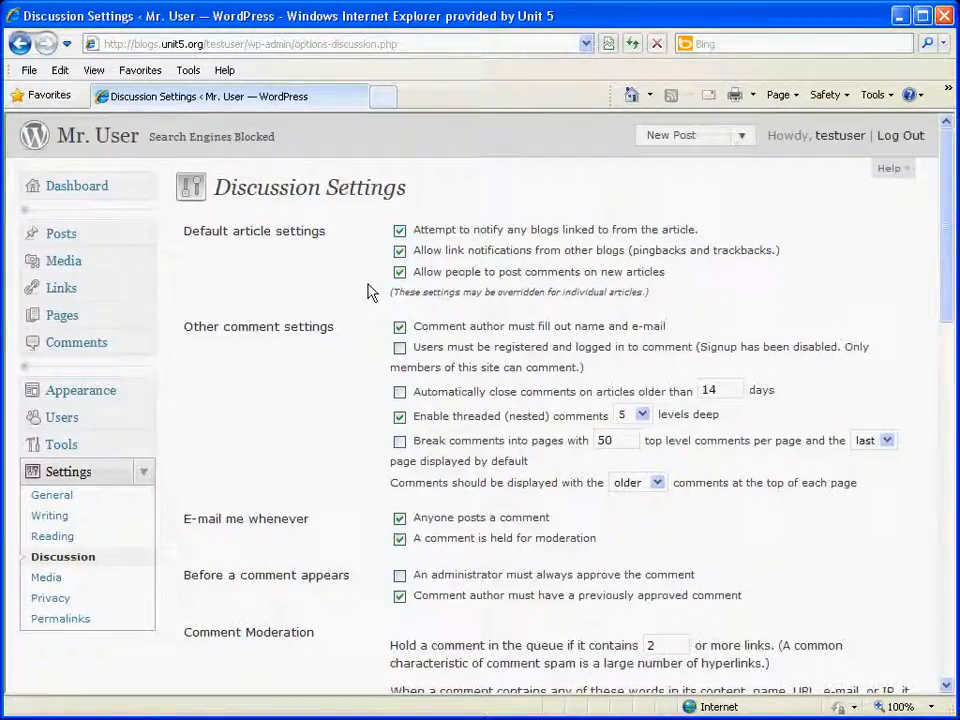
mouse_move(400, 272)
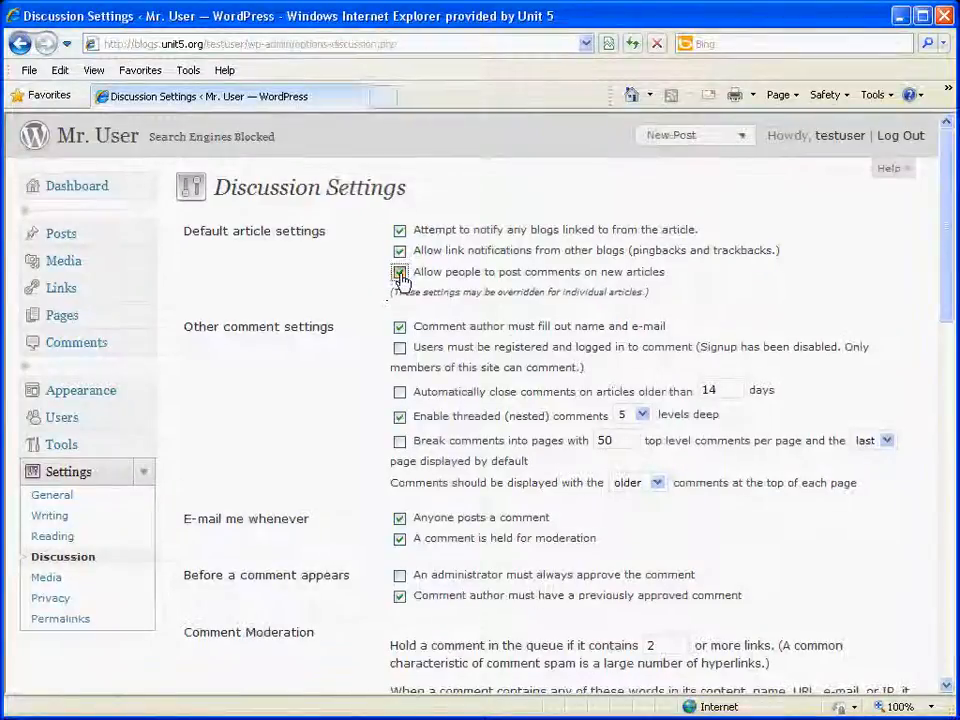
- Uncheck 'Allow people to post comments on new articles'
left_click(400, 272)
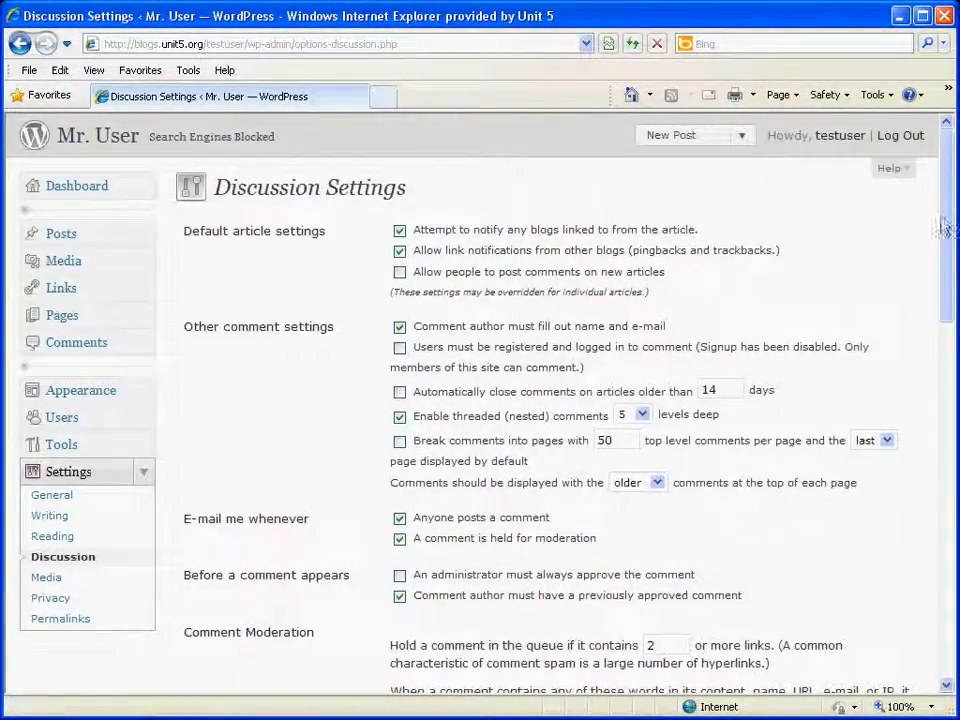
scroll("down", 3)
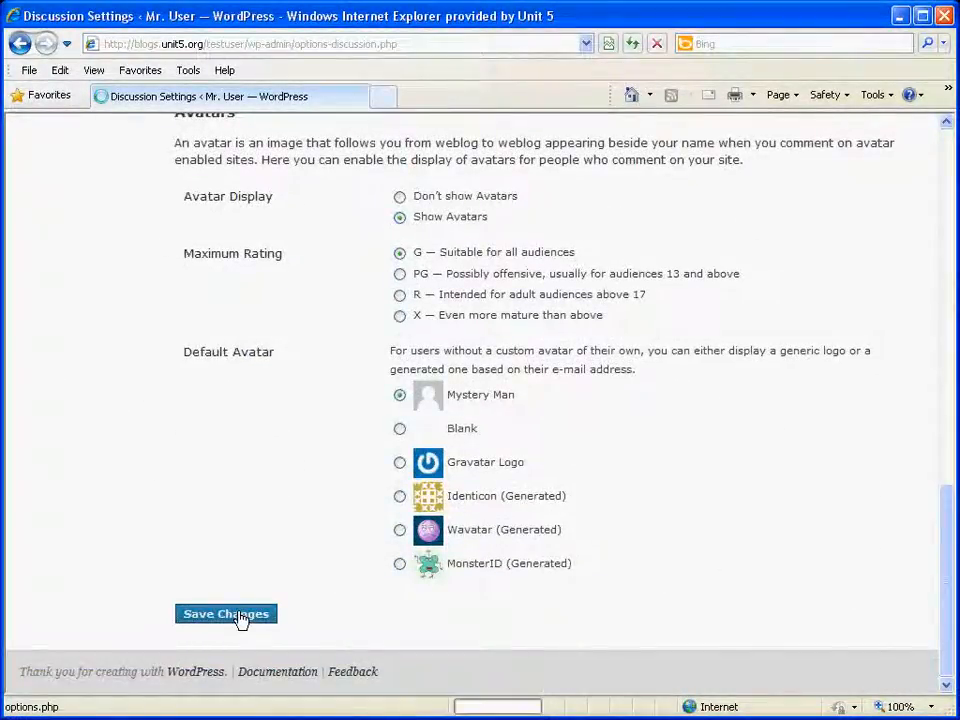
- Save the Discussion Settings with new-article comments turned off
left_click(226, 613)
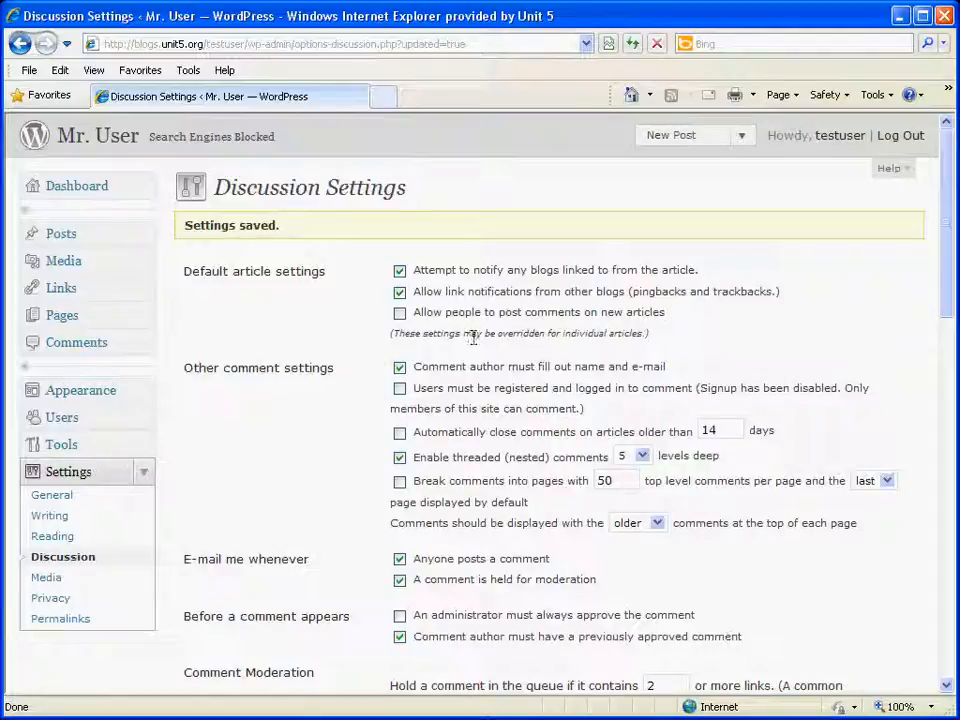
mouse_move(385, 345)
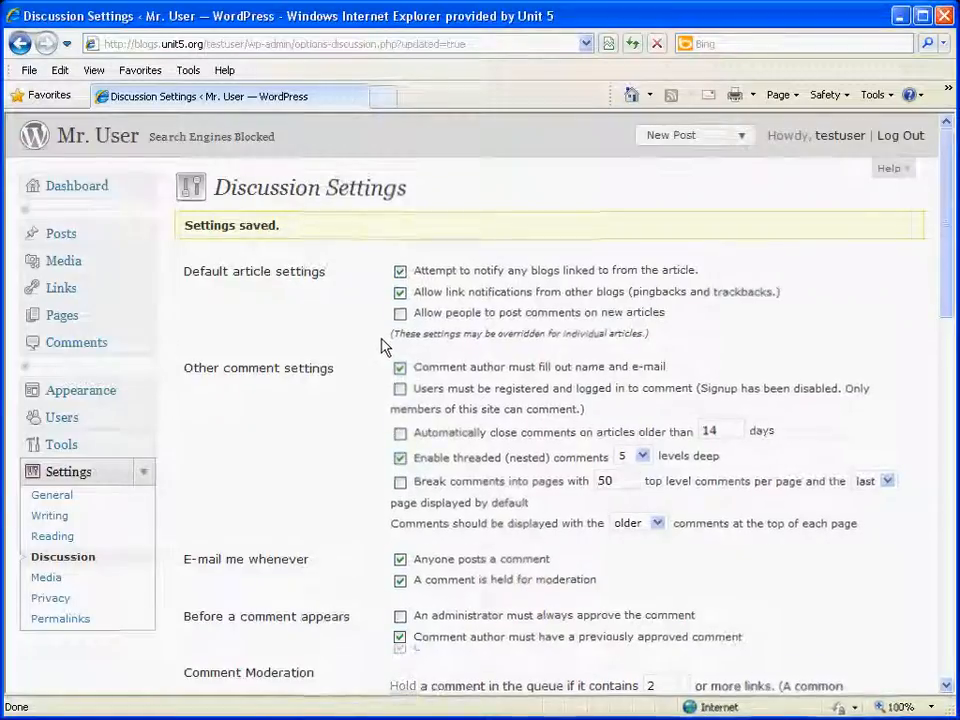
mouse_move(360, 333)
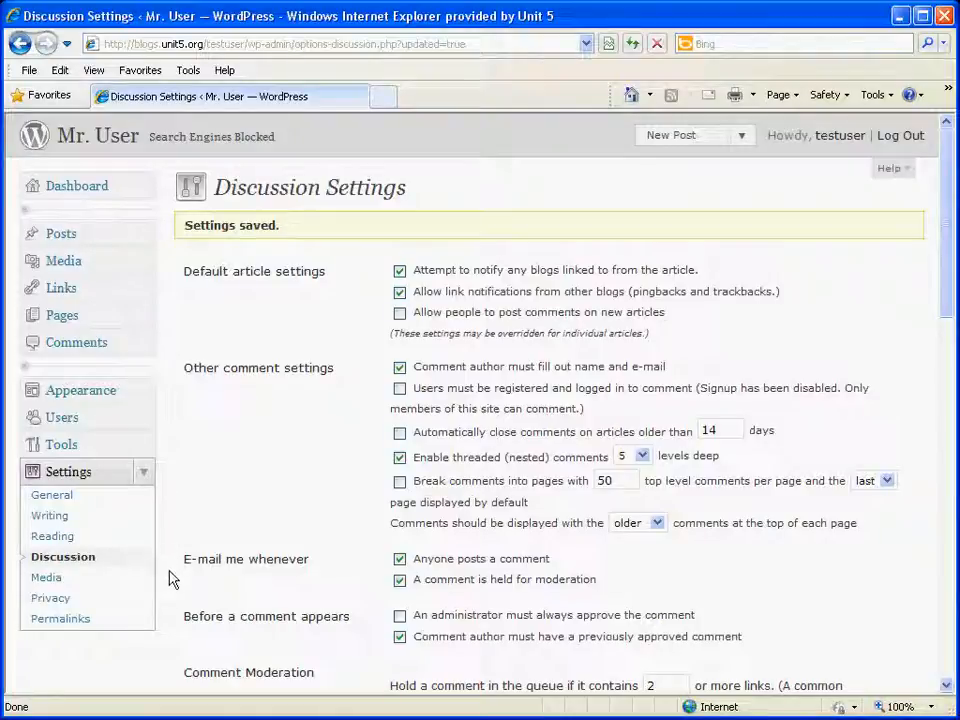
mouse_move(51, 597)
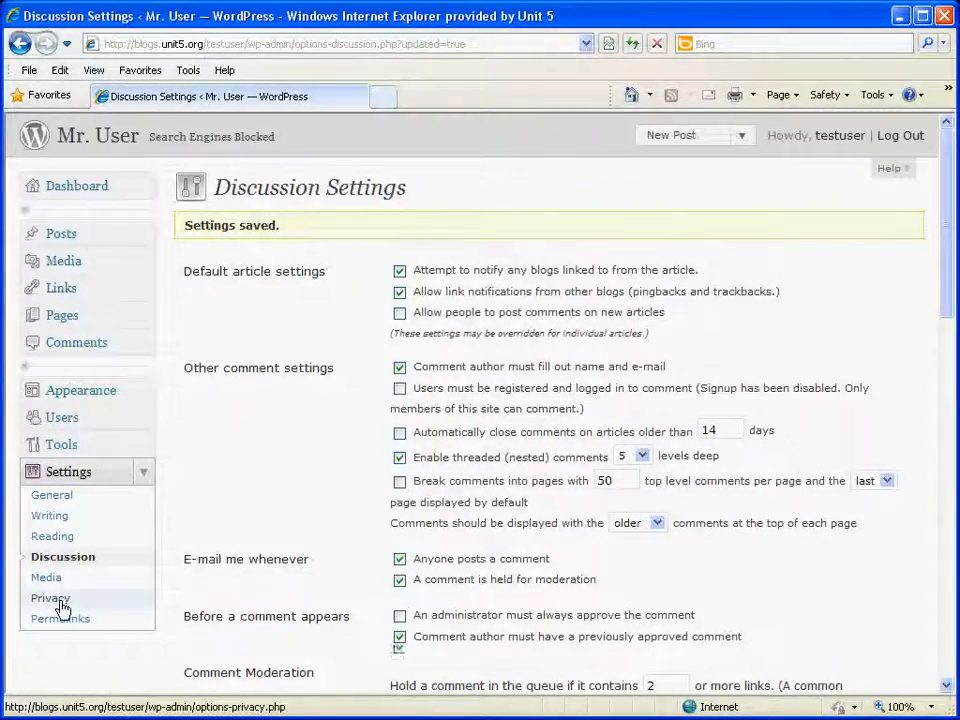
- Review Privacy site visibility, leaving search engines blocked, then return to the Dashboard
left_click(50, 597)
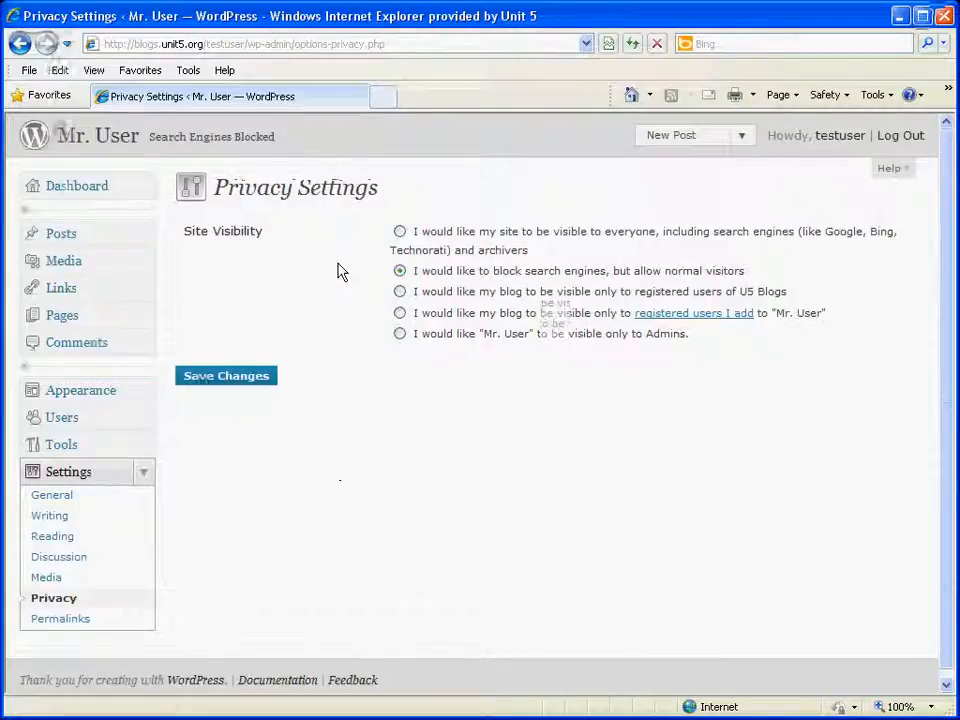
mouse_move(338, 248)
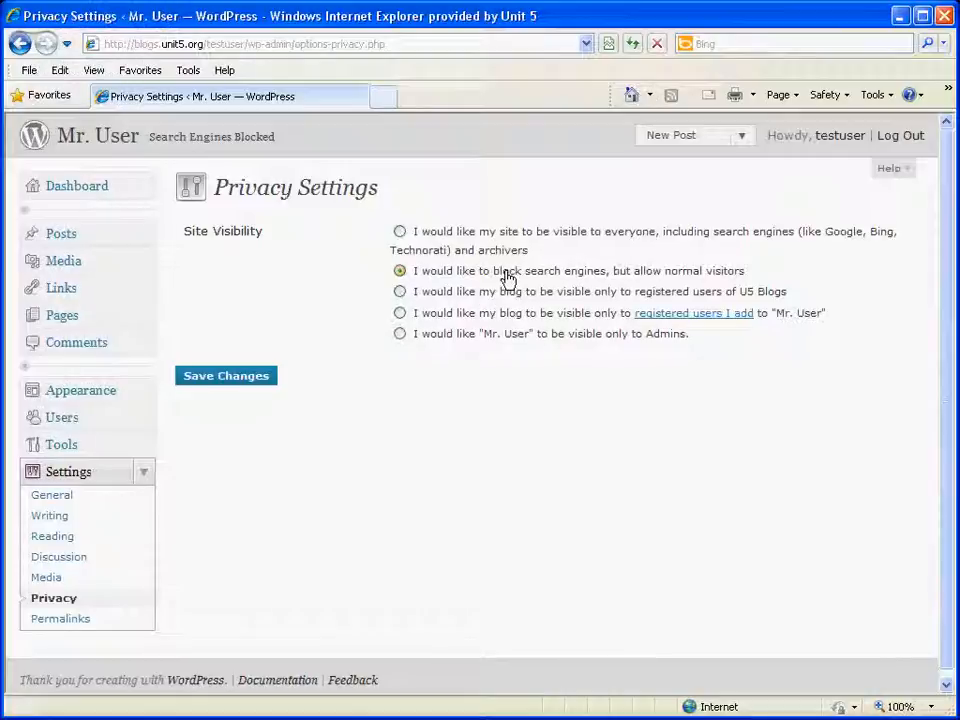
mouse_move(465, 302)
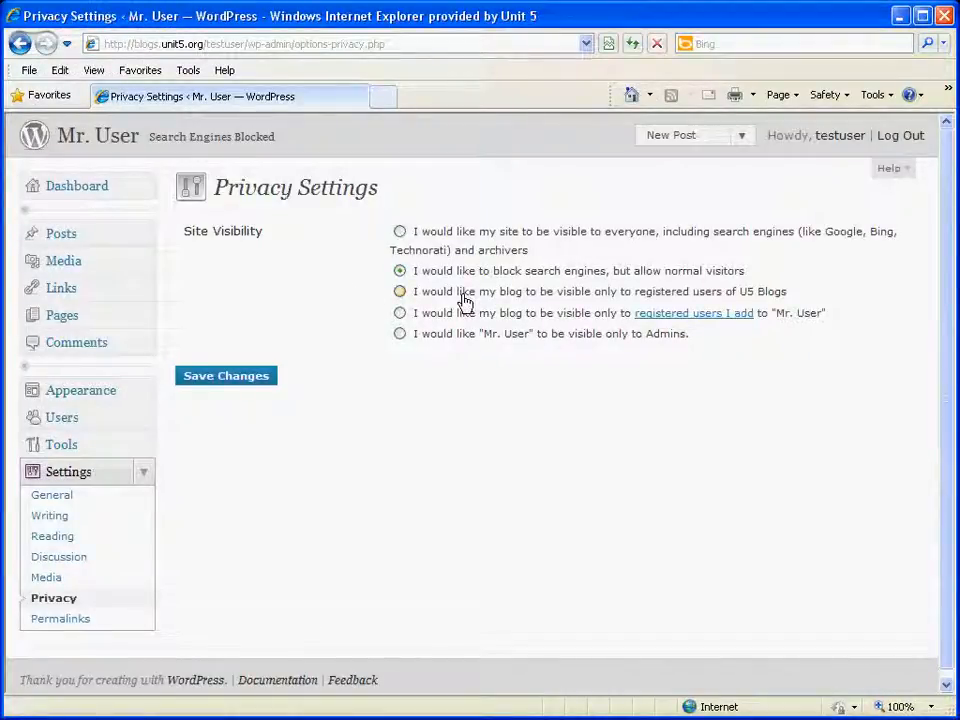
mouse_move(483, 298)
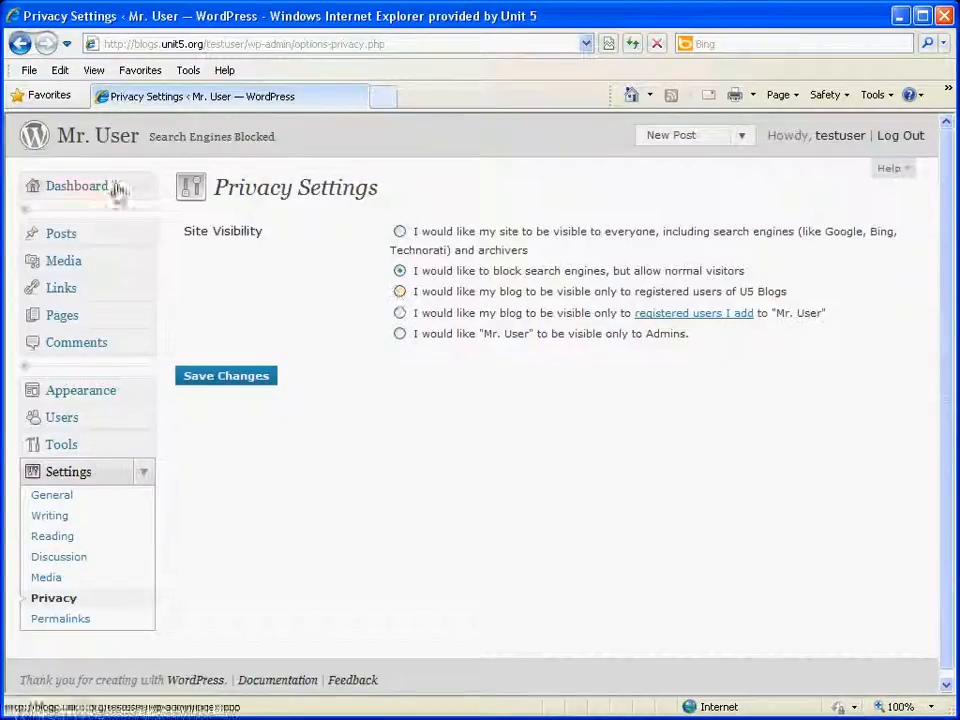
left_click(76, 185)
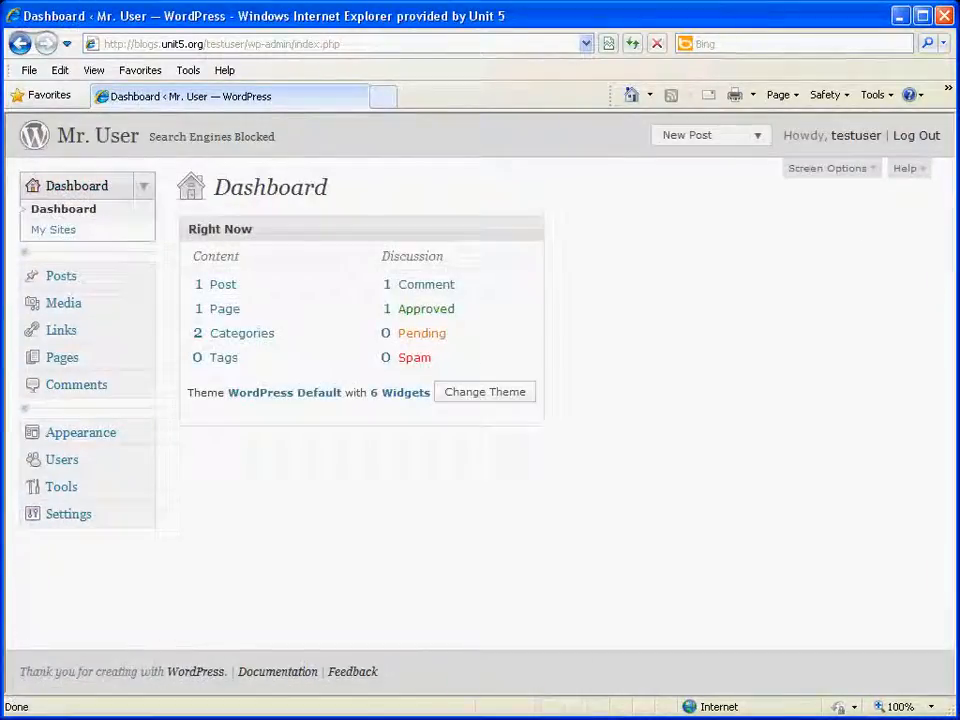